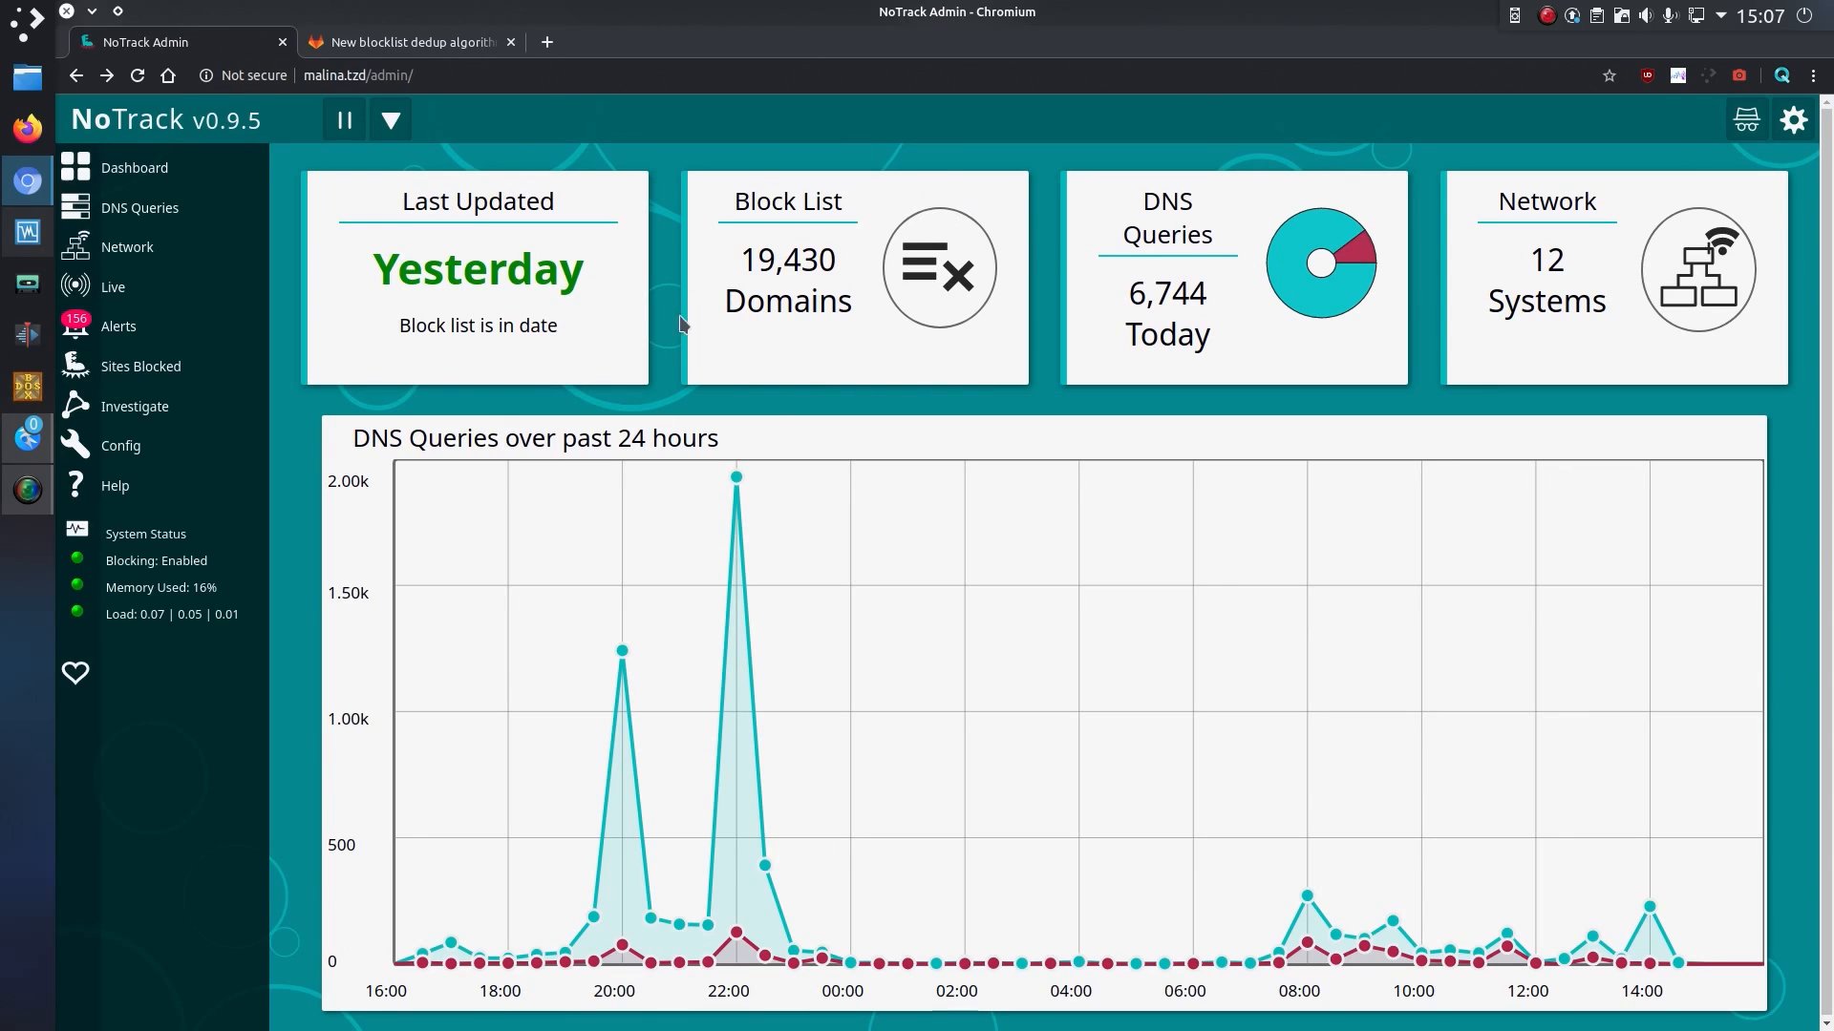
Step: Review the GitLab dedup proposal, highlighting its original author and scrolling through it
click(405, 40)
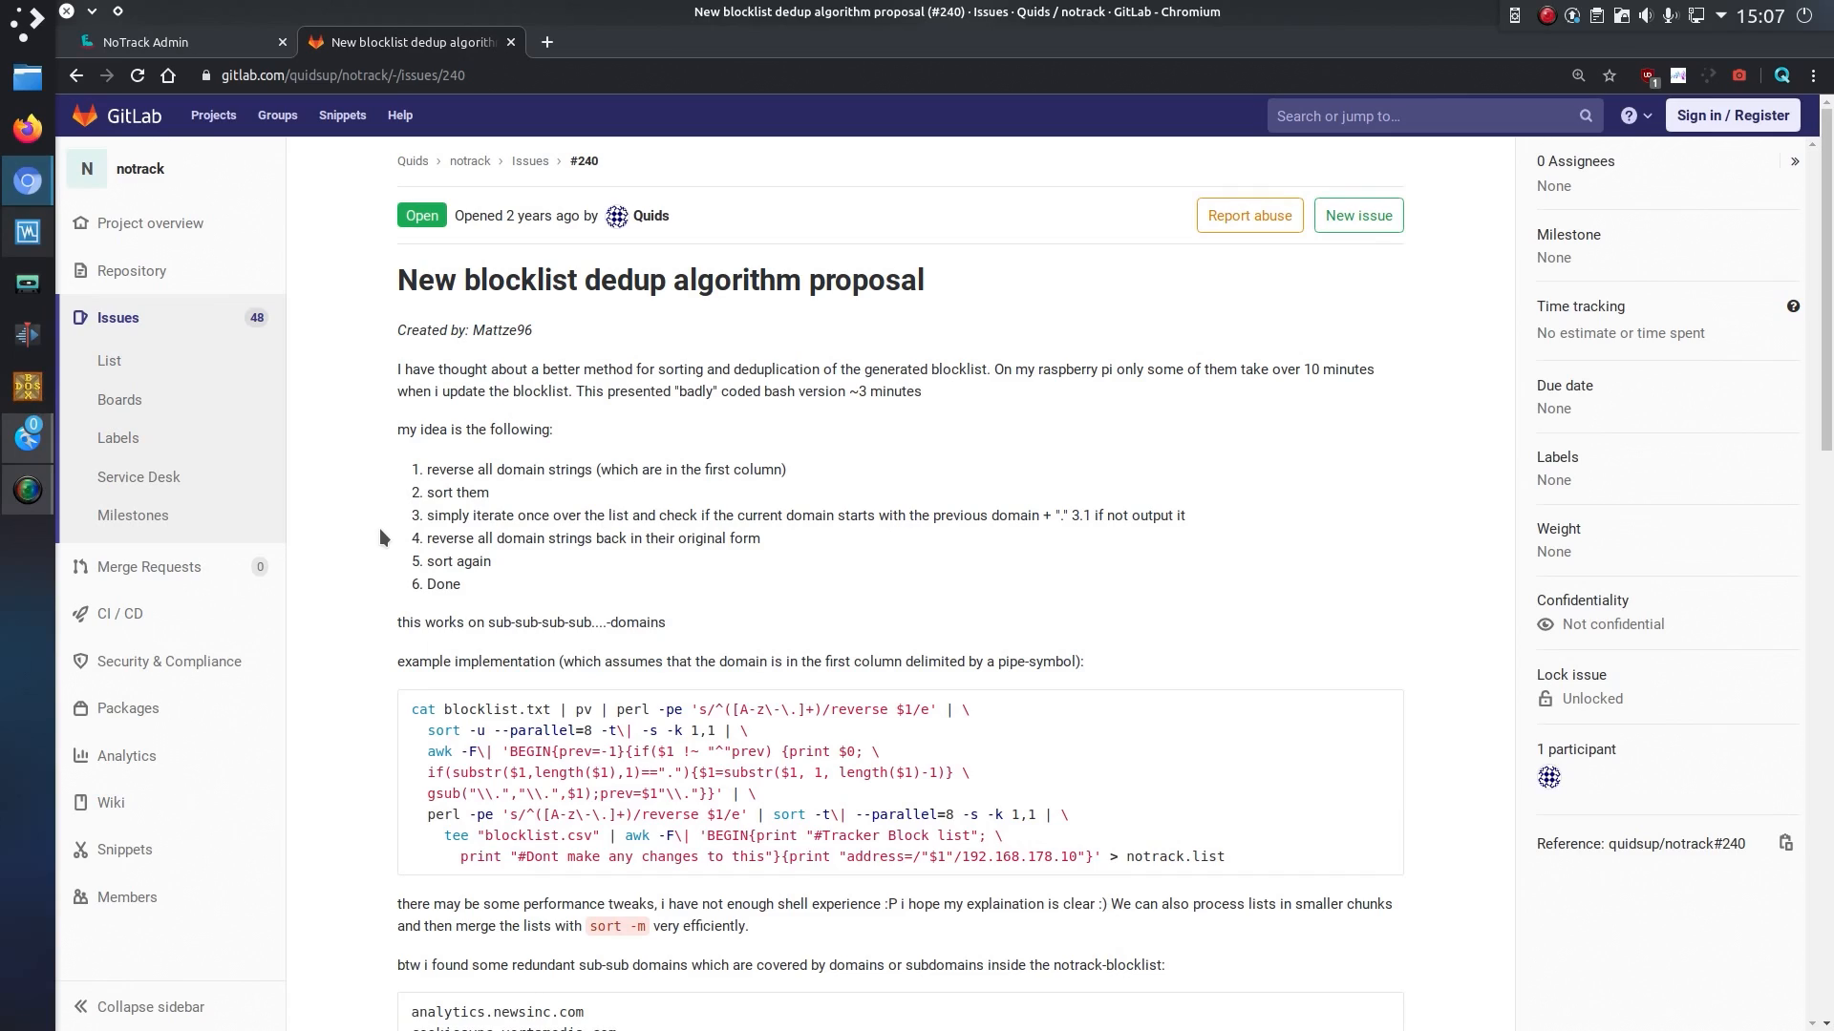
double_click(500, 331)
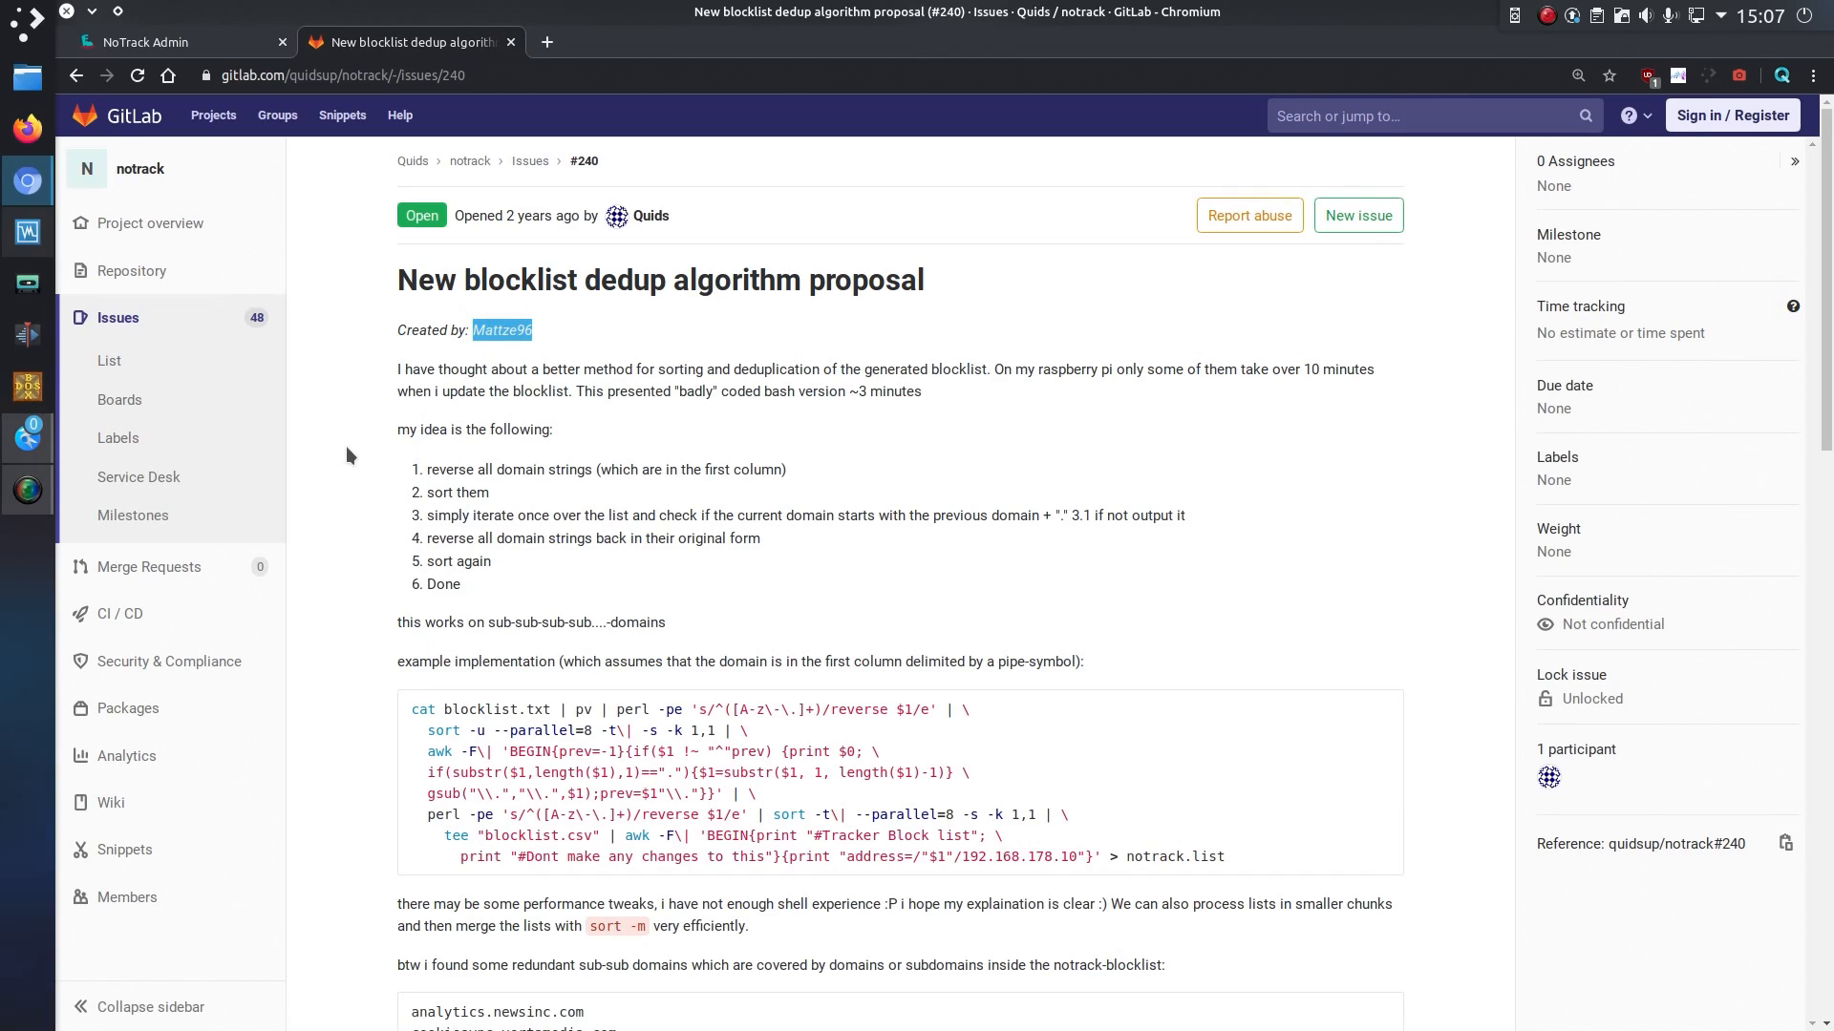
mouse_move(372, 538)
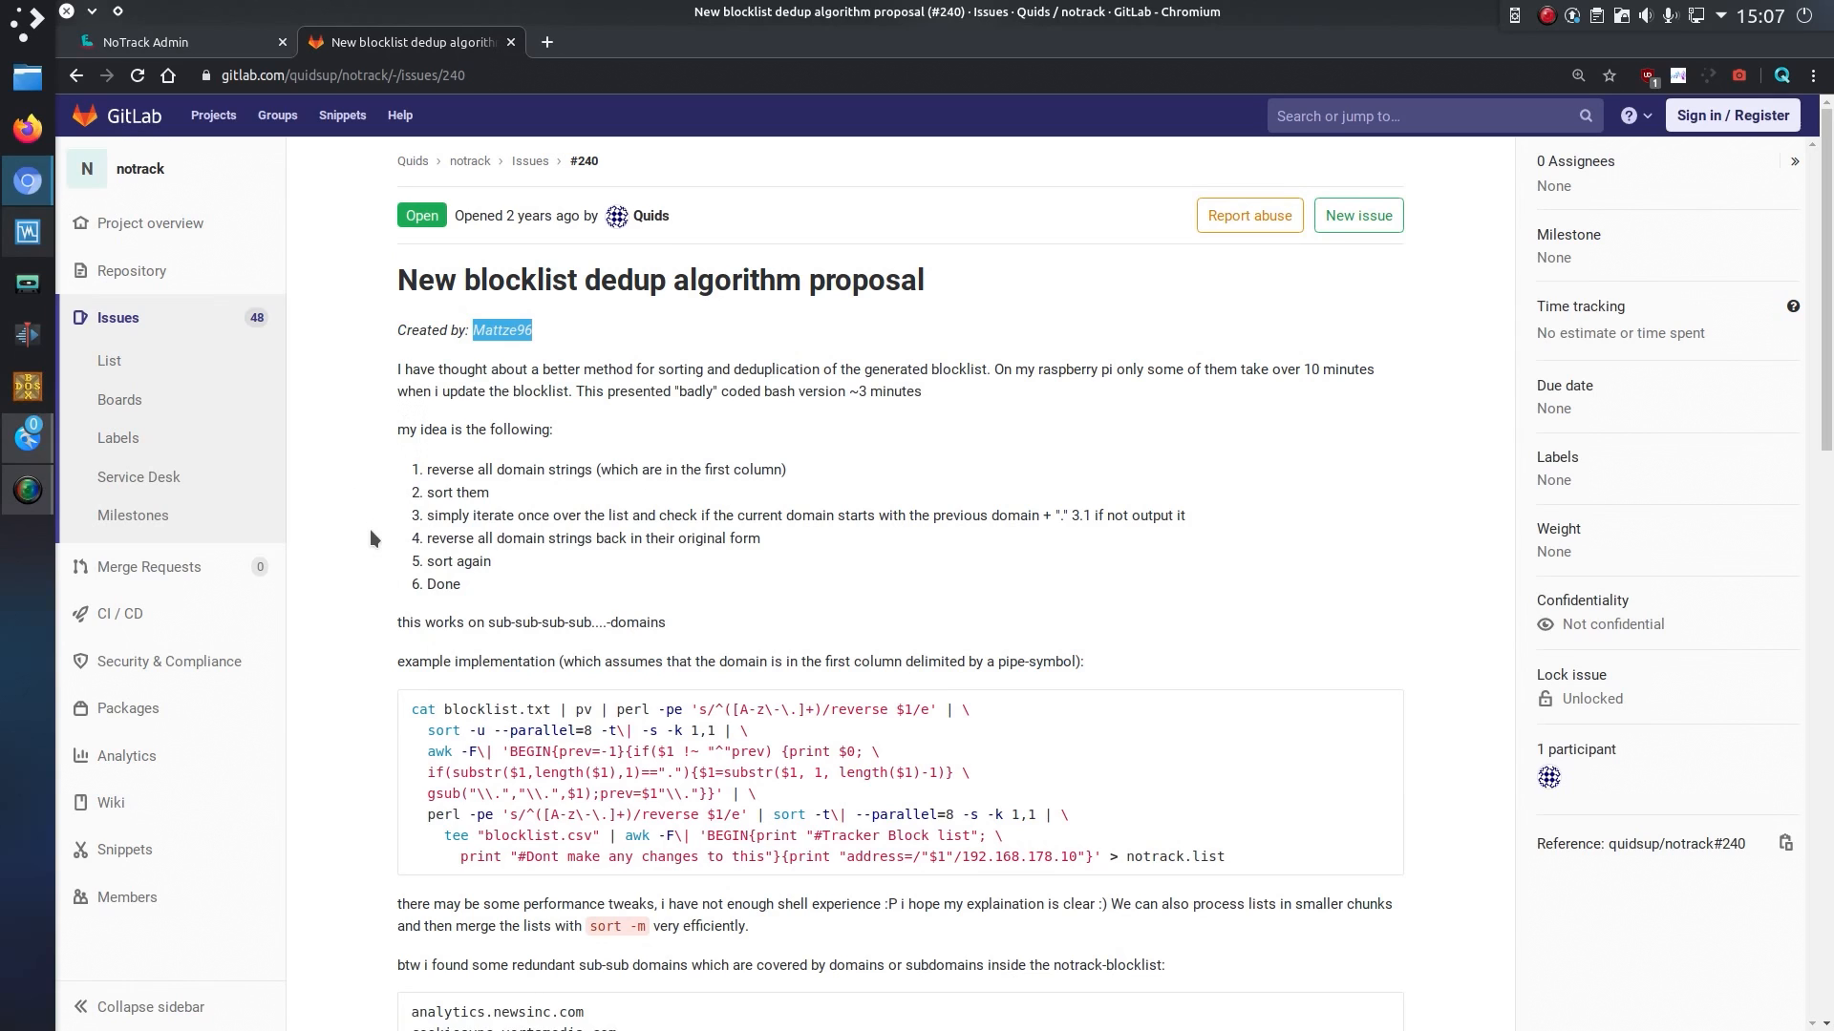
scroll(down, 3)
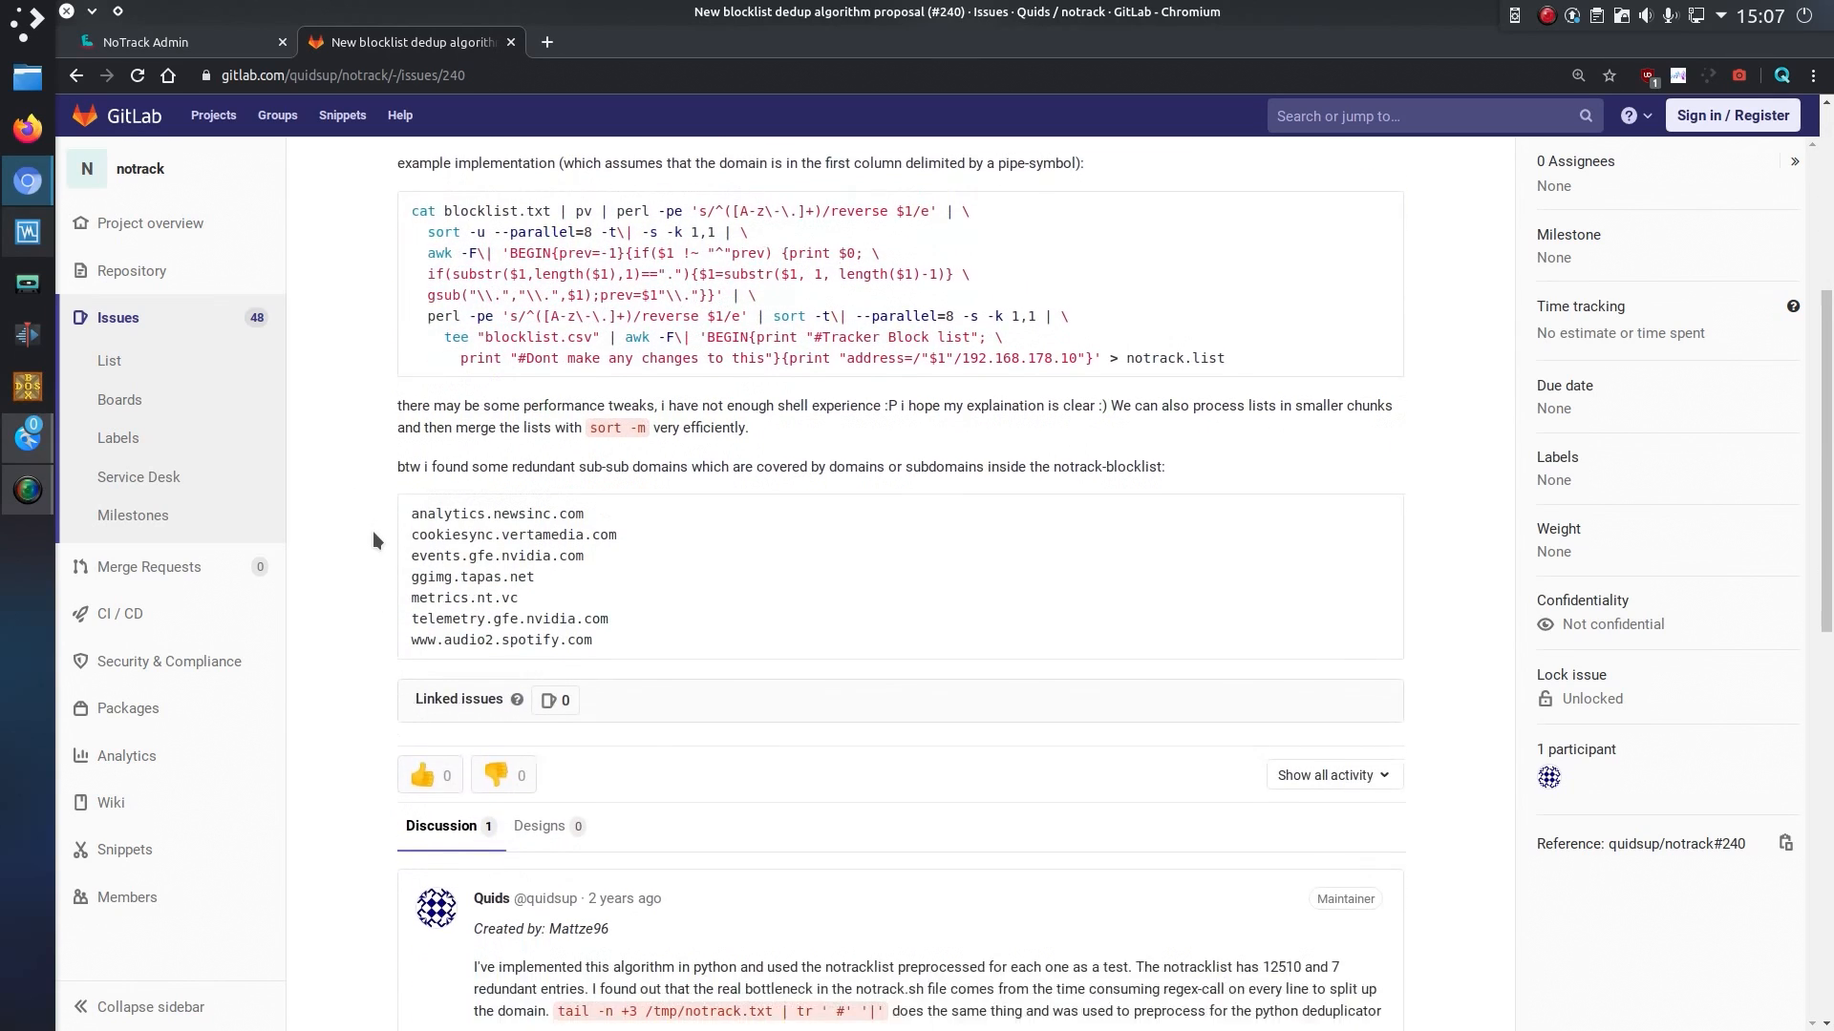
scroll(down, 3)
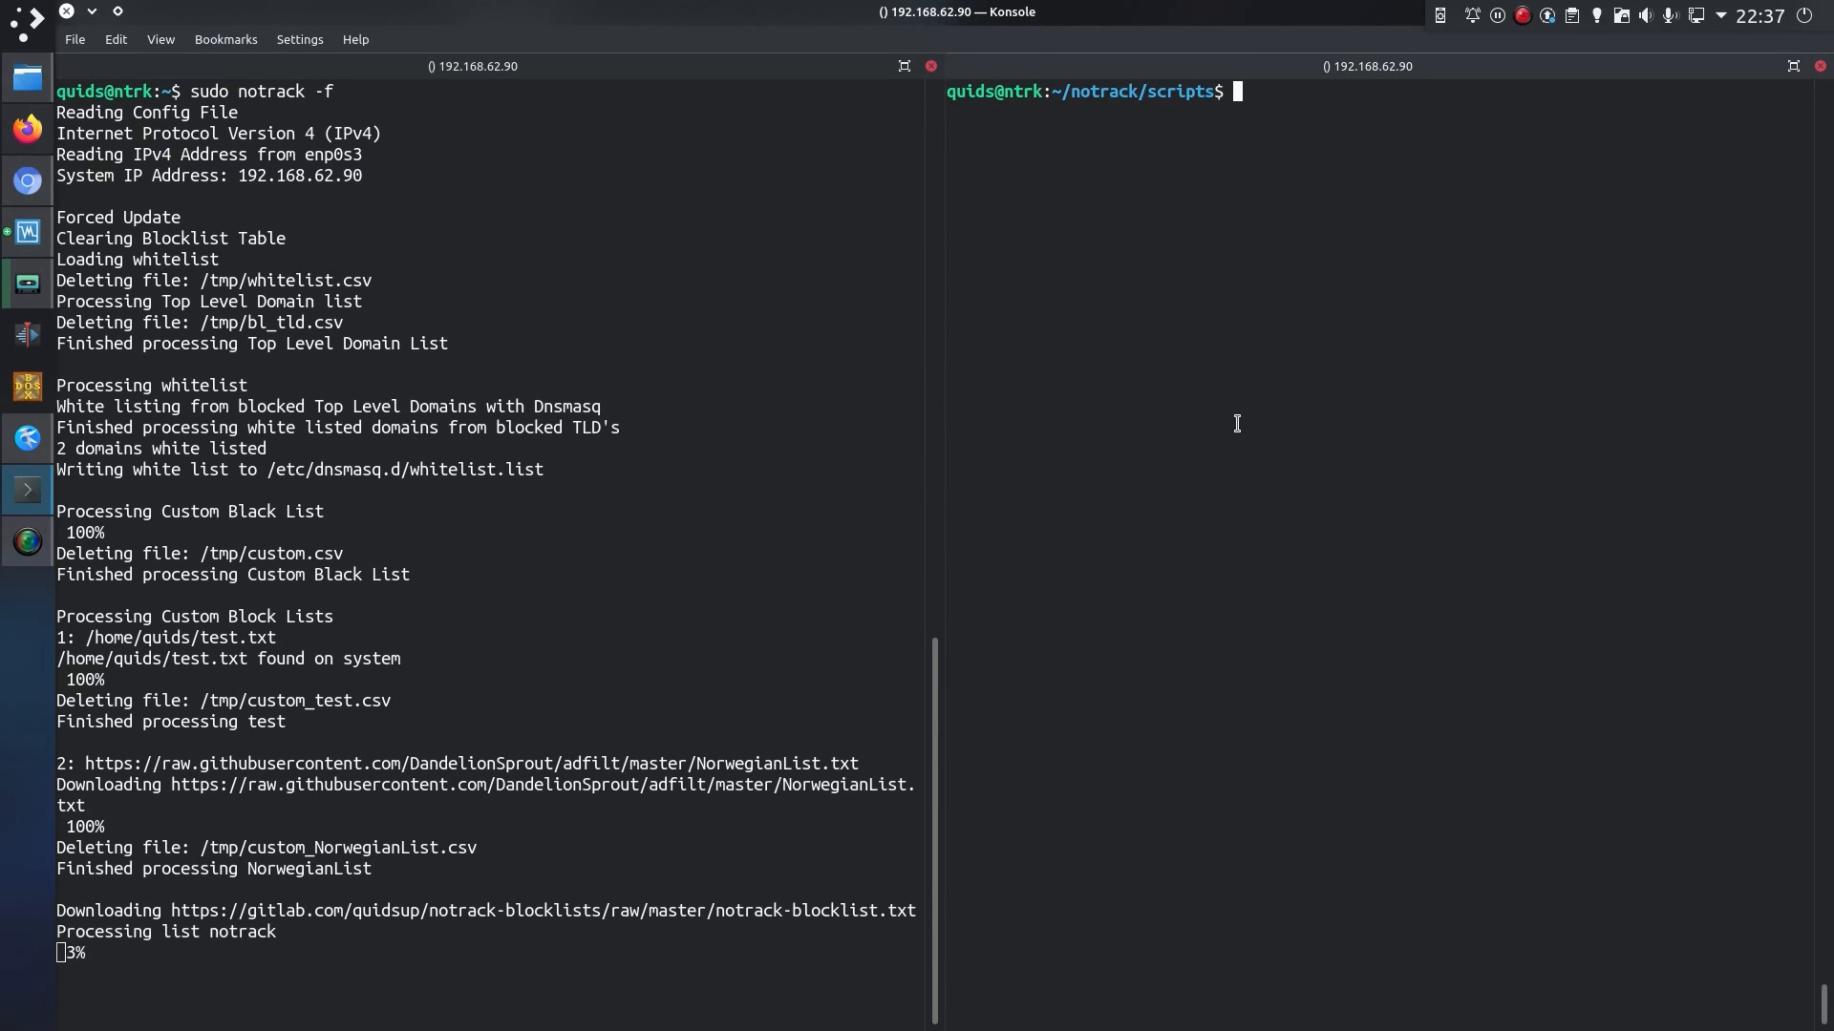
Step: Run python3 notrack.py in the right pane, producing a final blocklist of 84443 domains
text(python3 notrack.py)
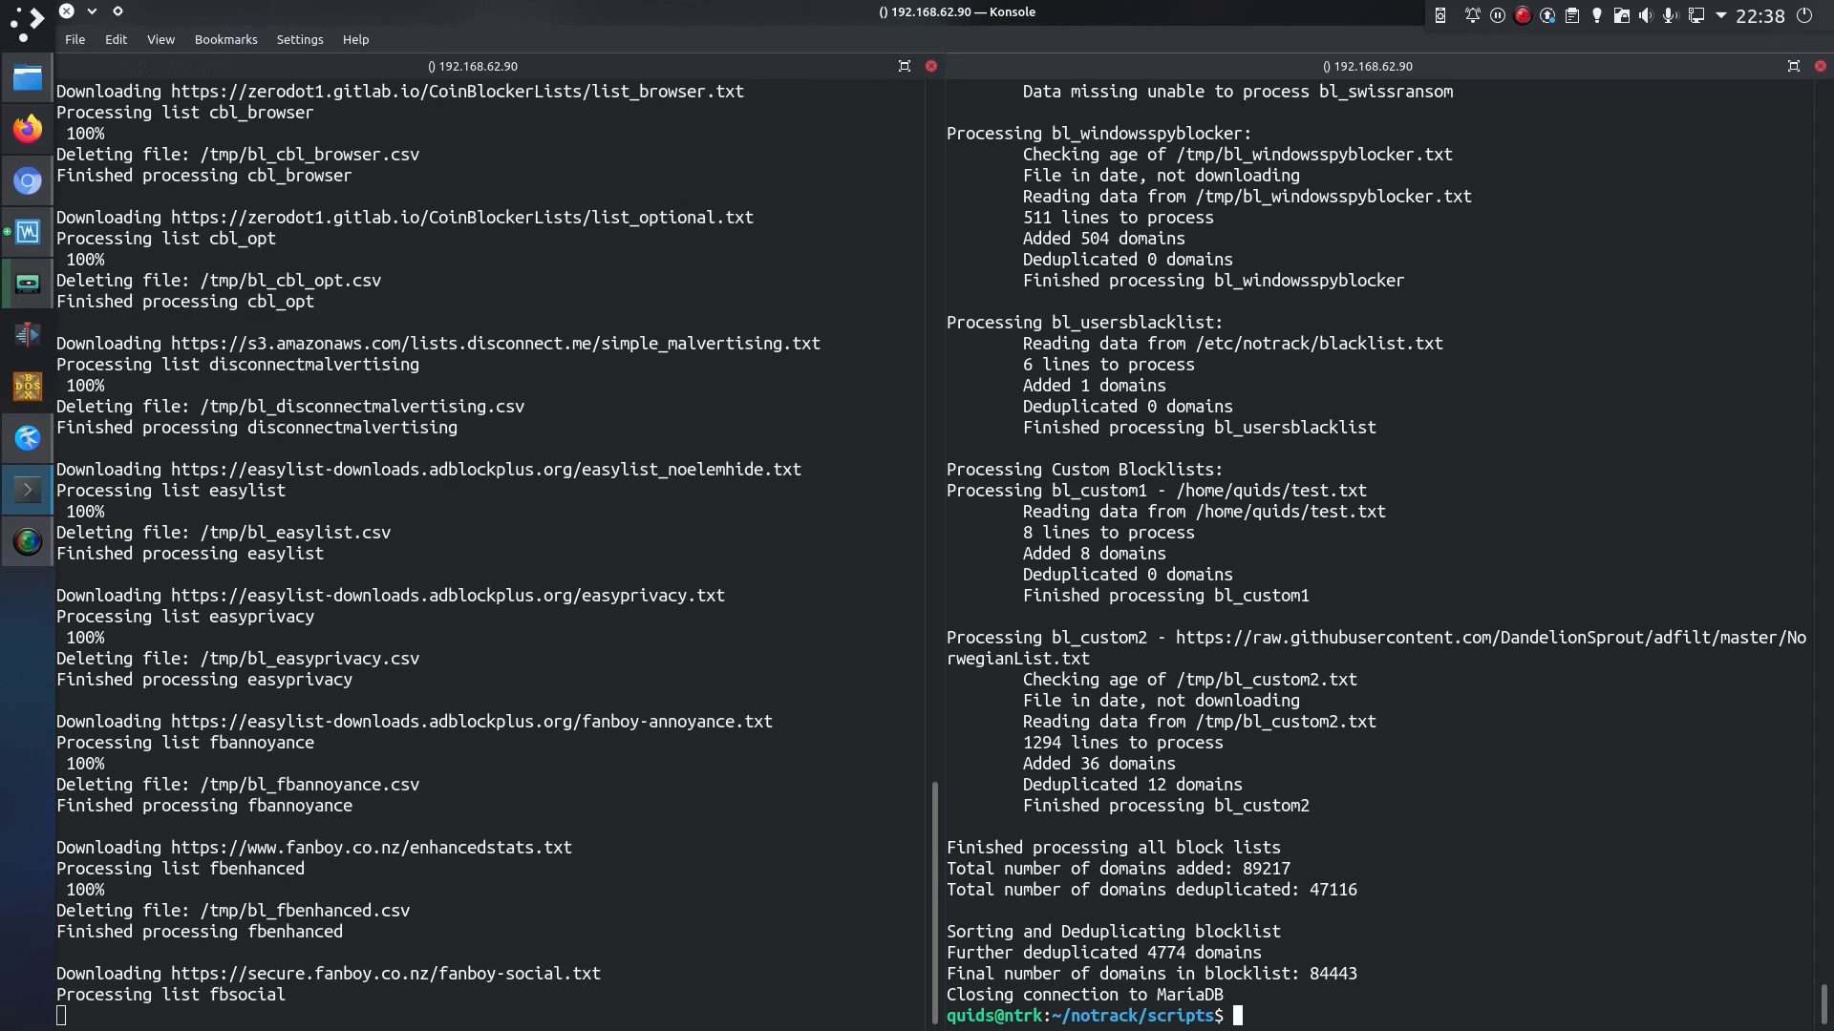
scroll(down, 3)
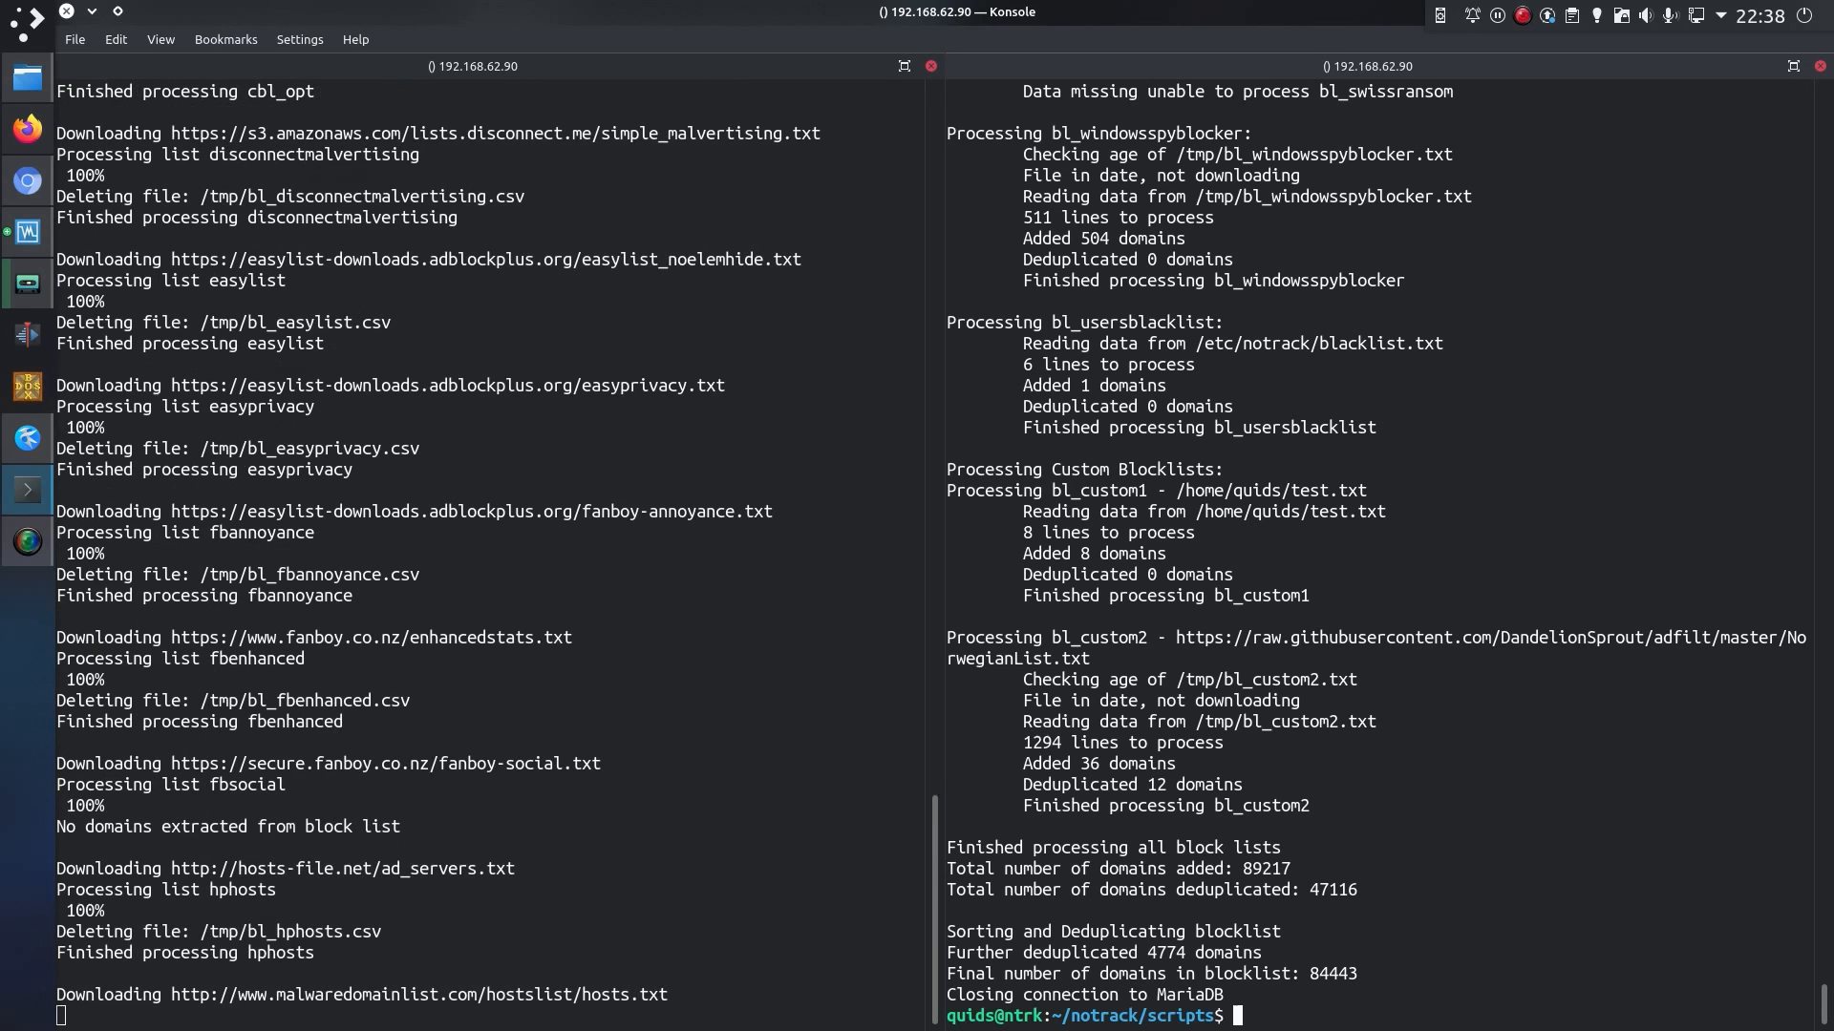
scroll(down, 3)
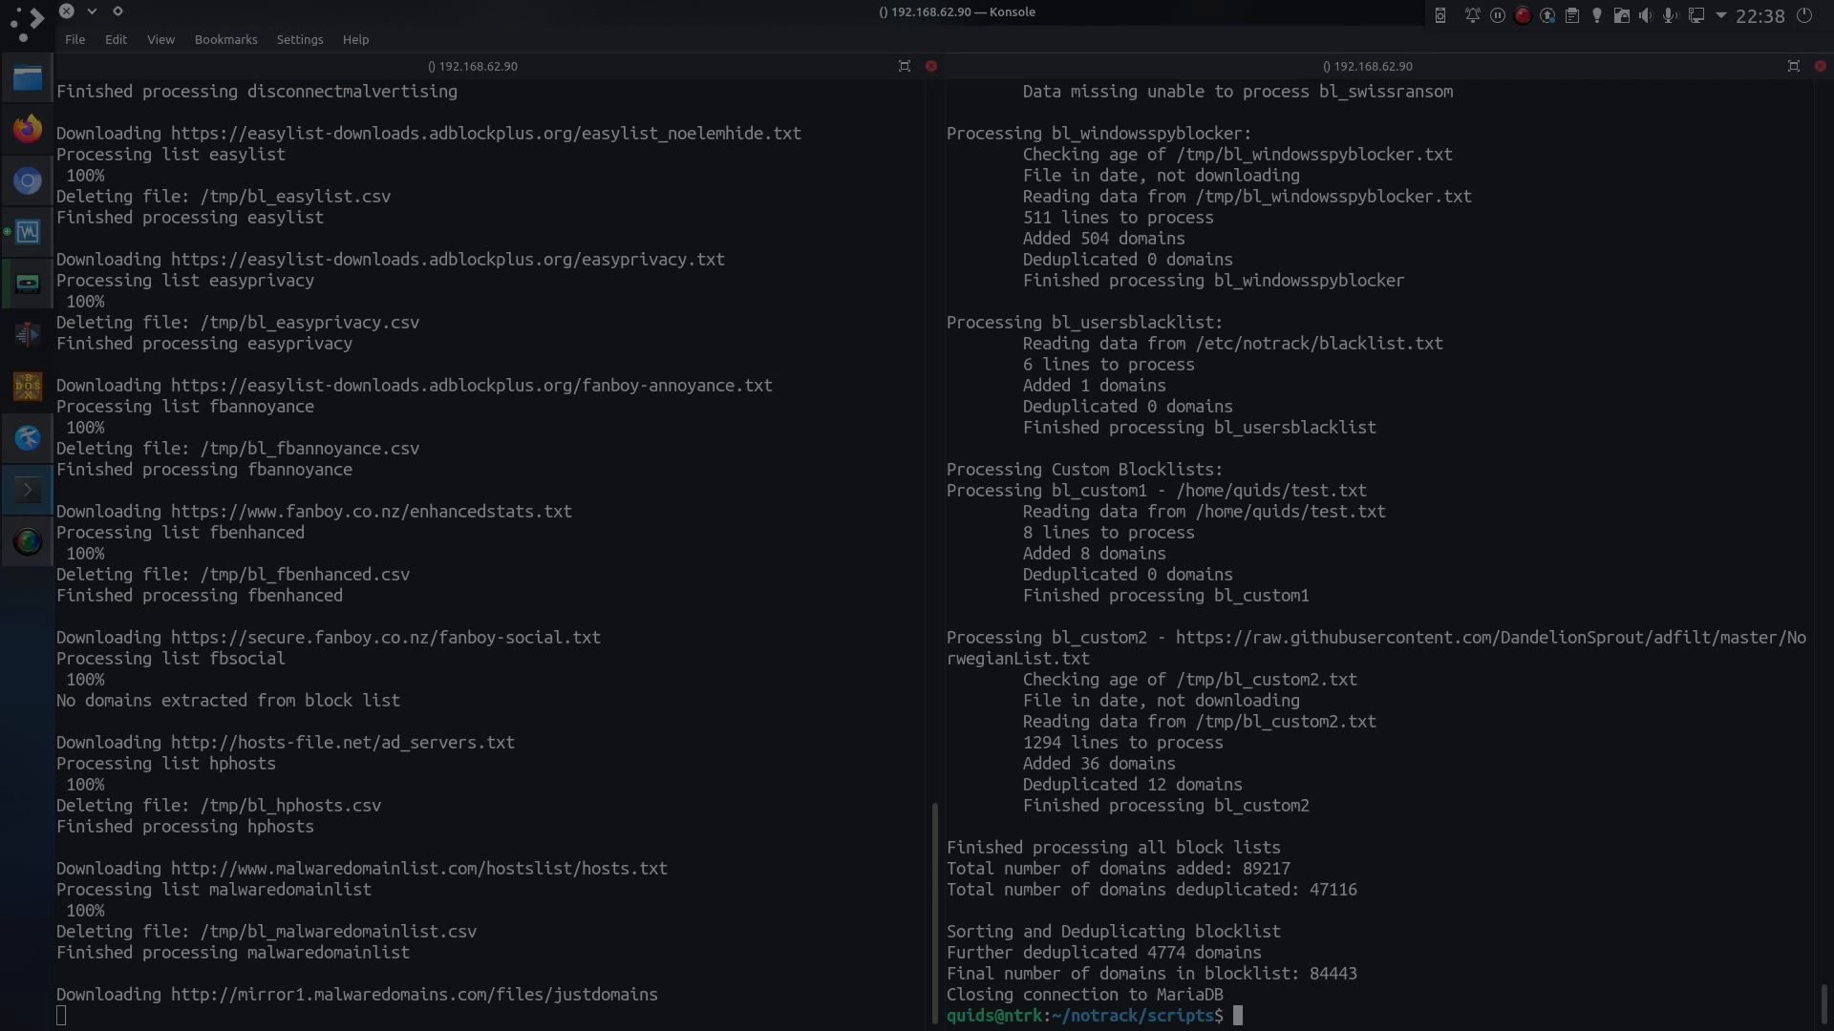